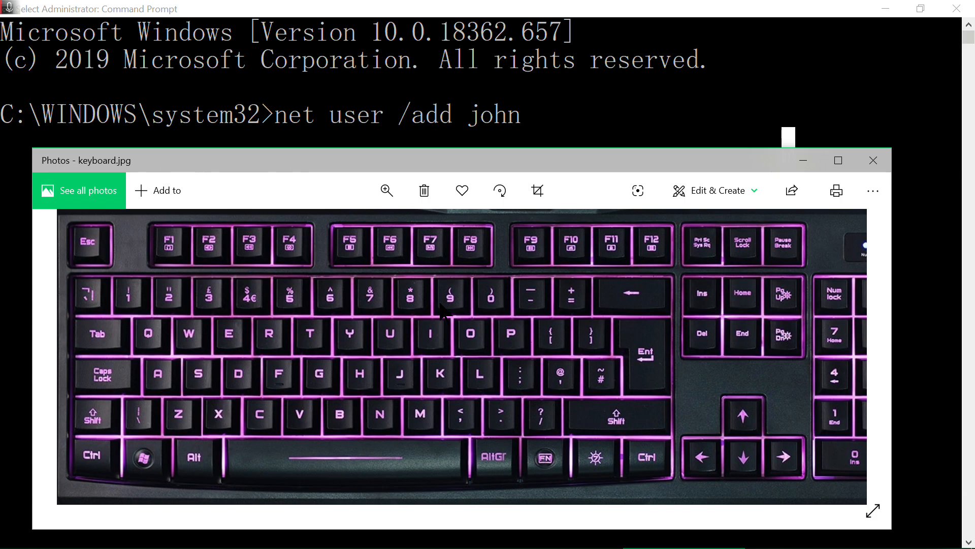
{"action": "mouse_move", "coordinate": [123, 429]}
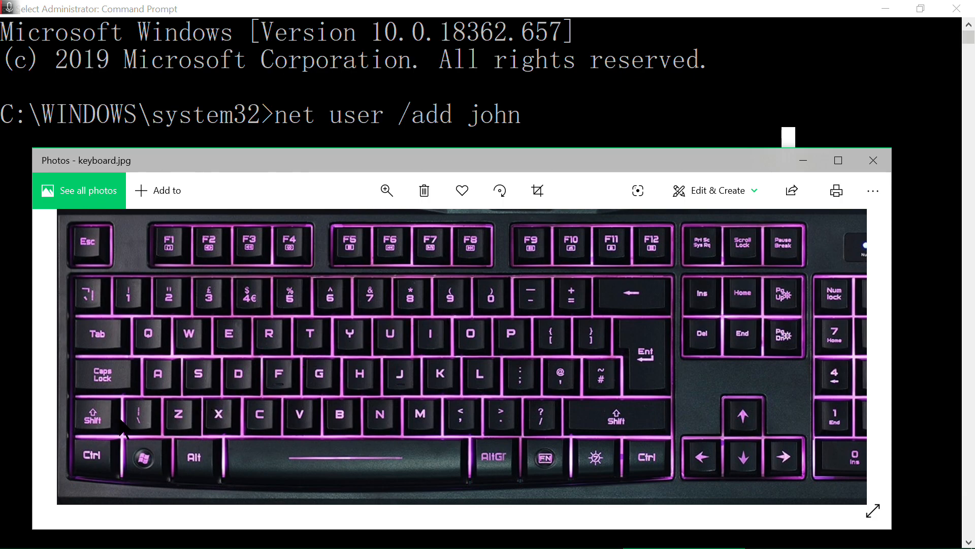
{"action": "mouse_move", "coordinate": [105, 432]}
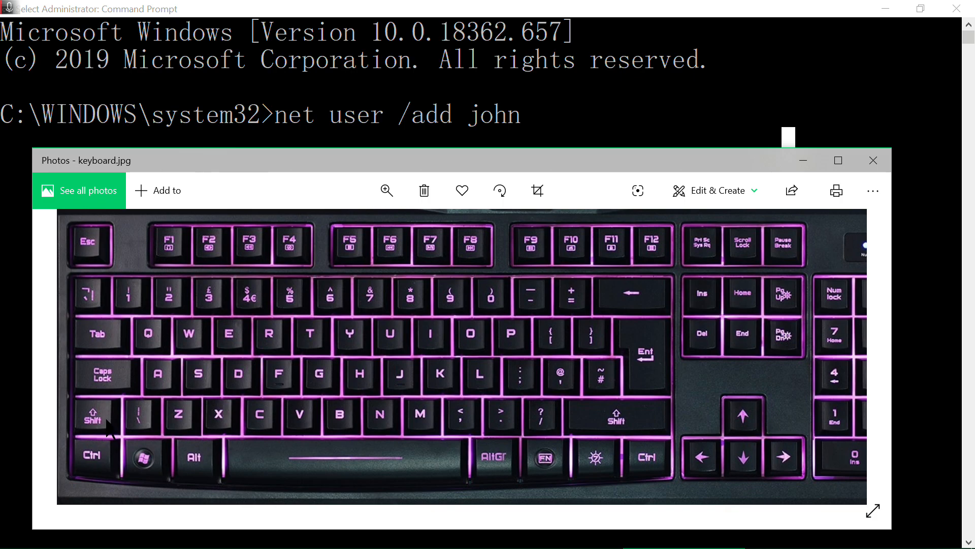
{"action": "mouse_move", "coordinate": [105, 426]}
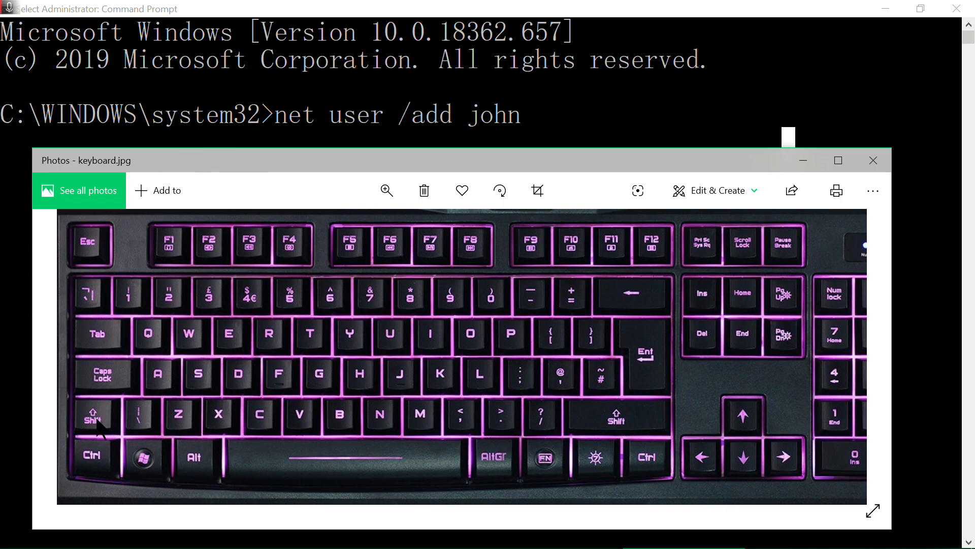
{"action": "mouse_move", "coordinate": [105, 425]}
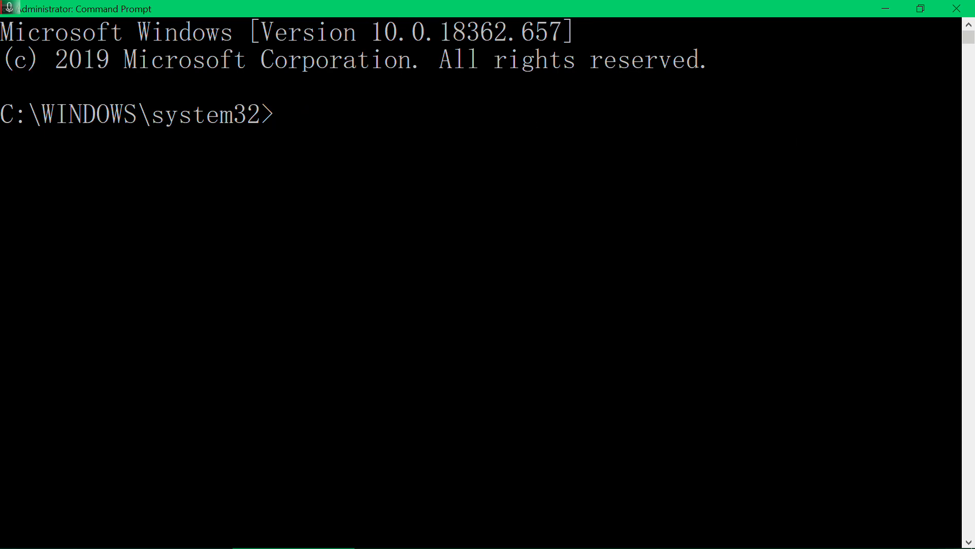
- Enter 'net user /add john *' so the system prompts for john's password
{"action": "type", "text": "net u"}
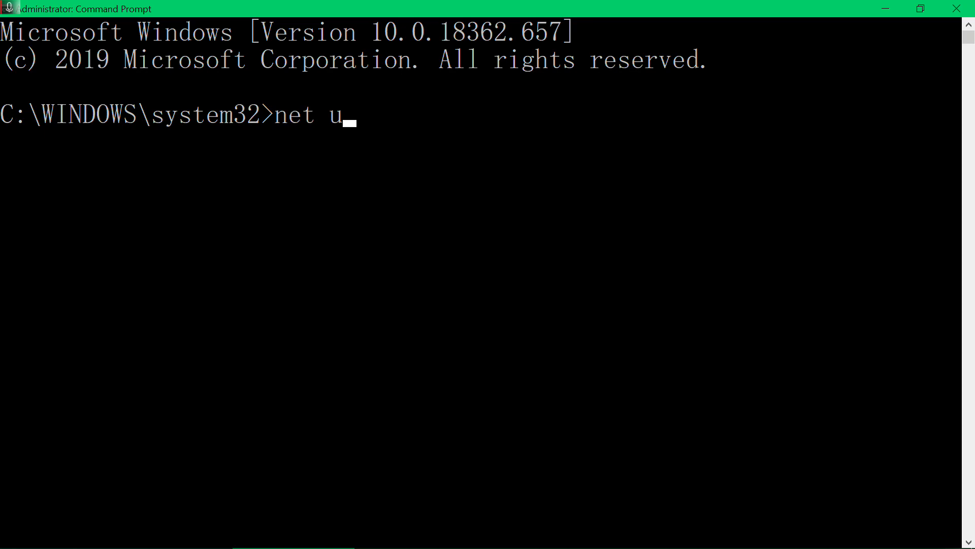
{"action": "type", "text": "ser"}
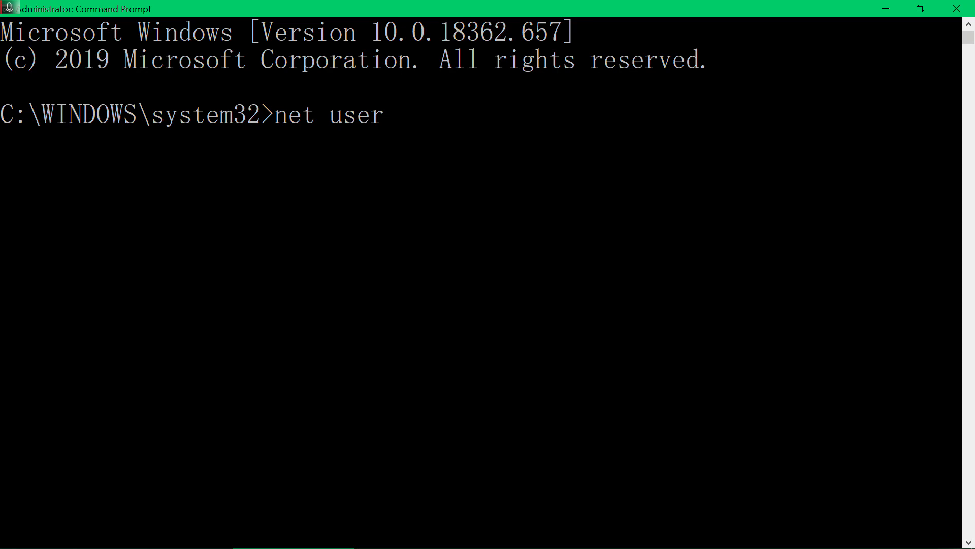
{"action": "type", "text": "/add"}
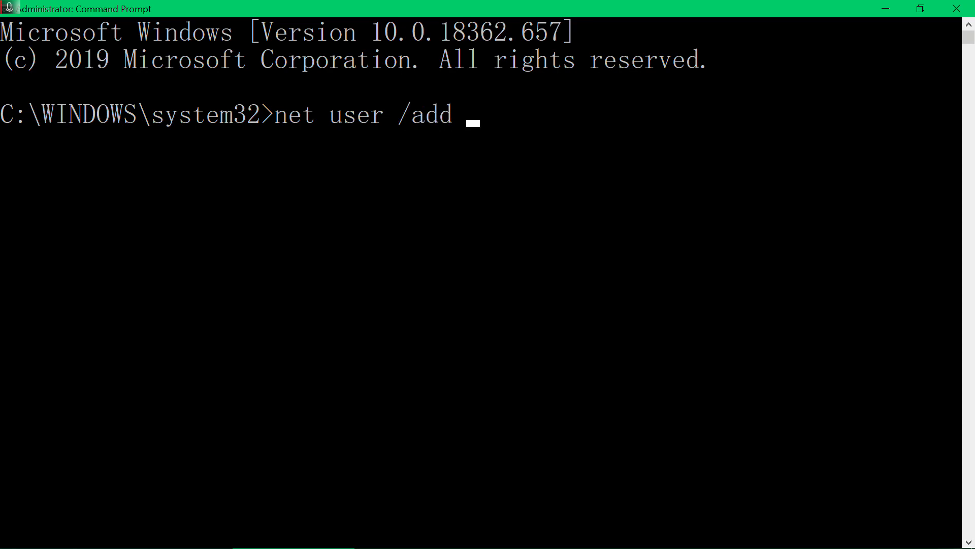
{"action": "type", "text": "joh"}
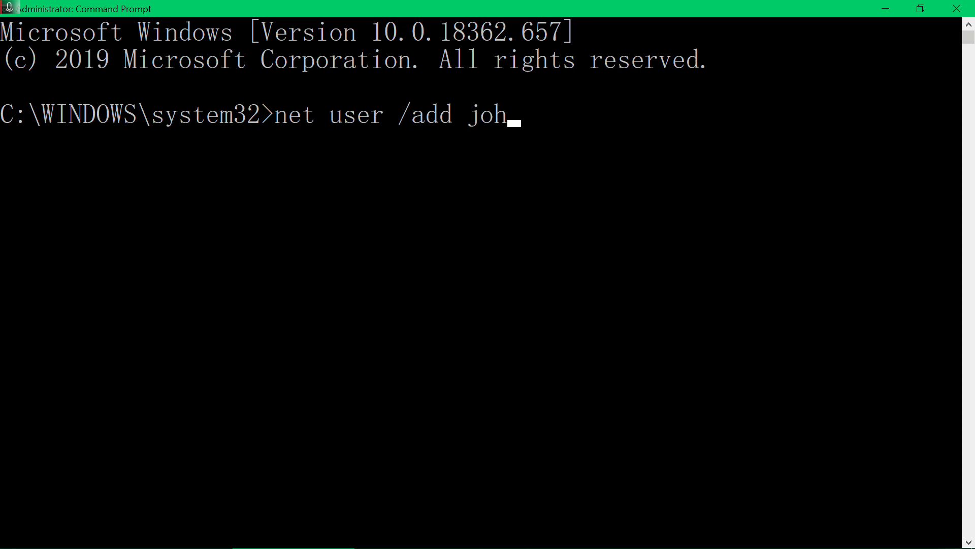
{"action": "type", "text": "n"}
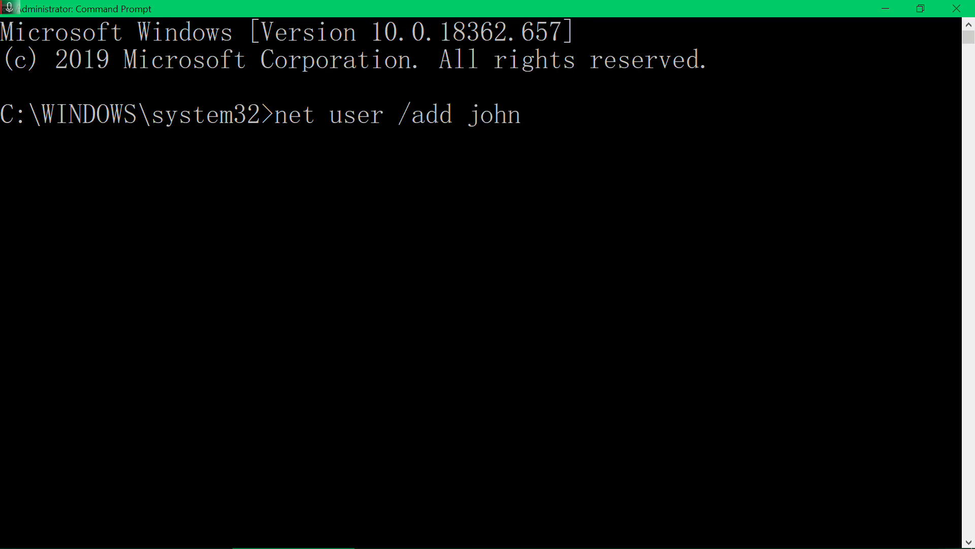
{"action": "type", "text": "*"}
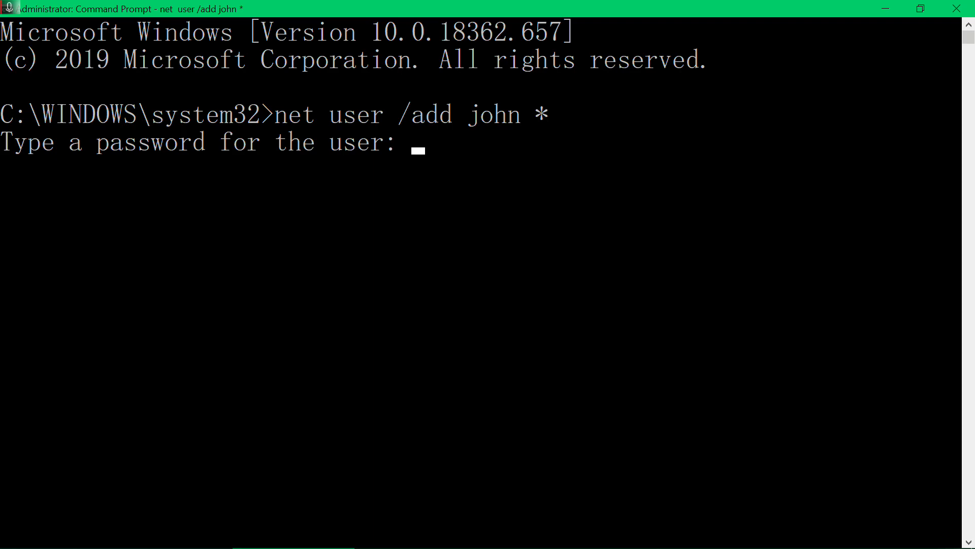
- Submit and confirm a blank password so account john is created, then start a cd command
{"action": "key", "text": "Enter"}
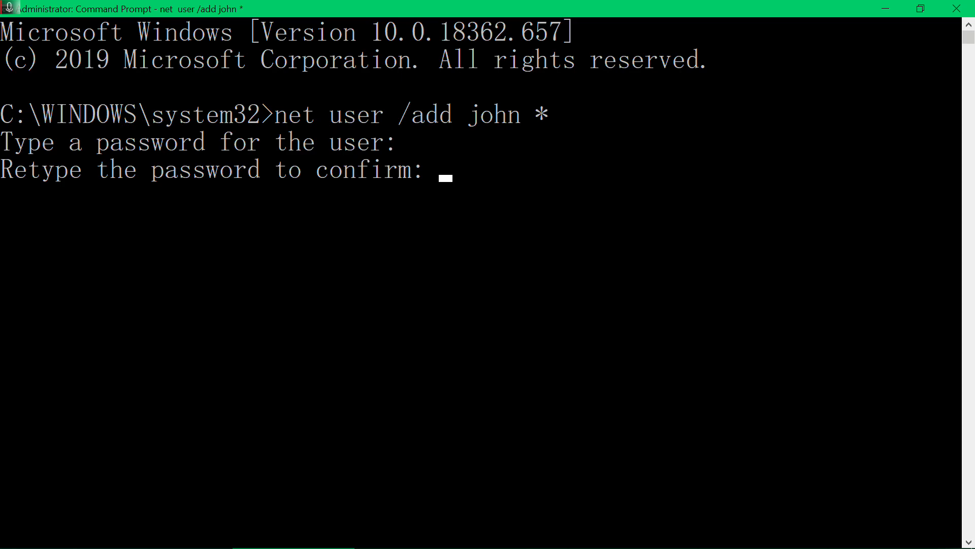
{"action": "key", "text": "Enter"}
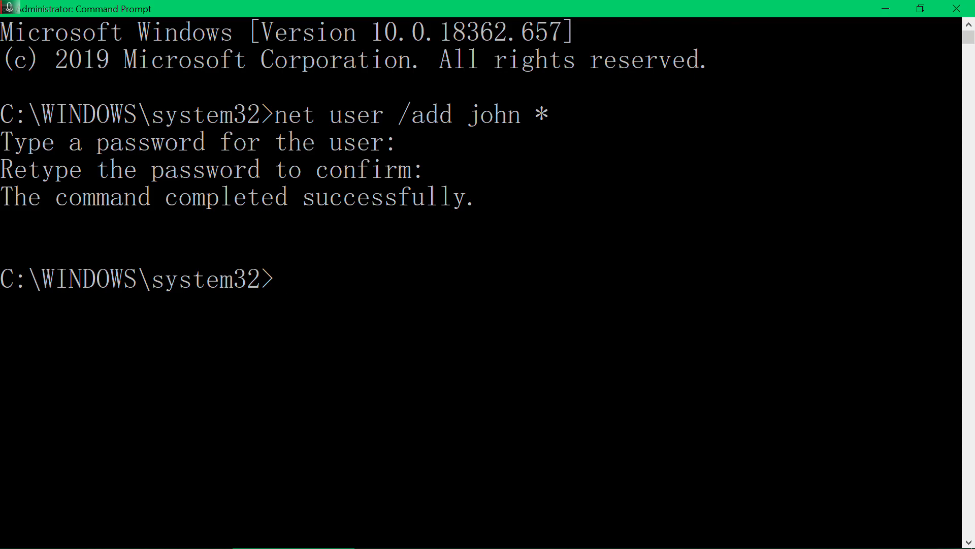
{"action": "type", "text": "cd"}
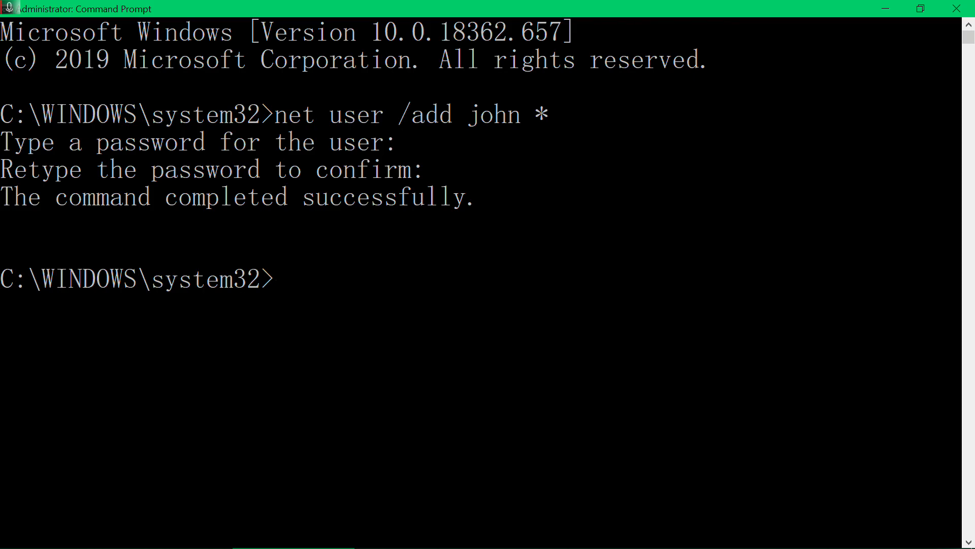
- Try drive d:, then go to the C: root with 'cd \' and list its folders with dir
{"action": "type", "text": "d:"}
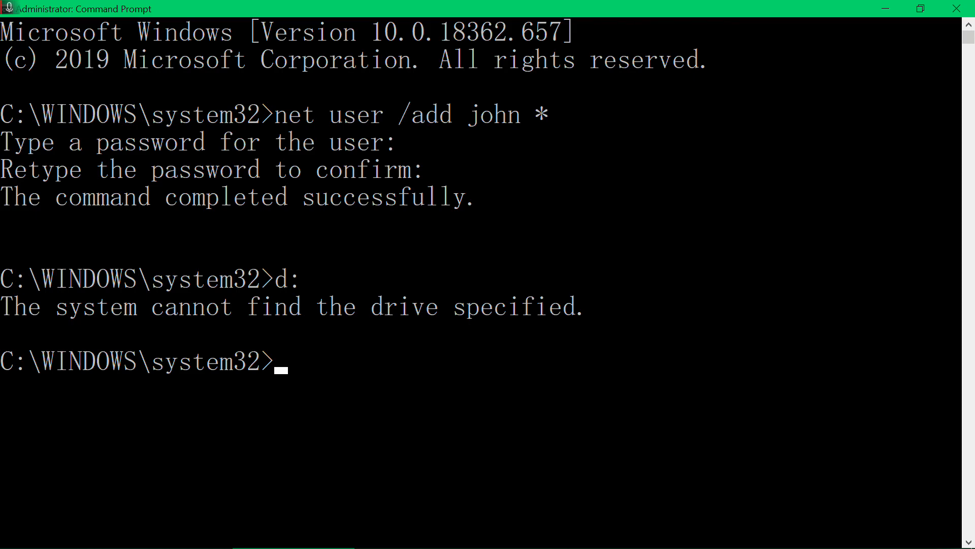
{"action": "type", "text": "cd"}
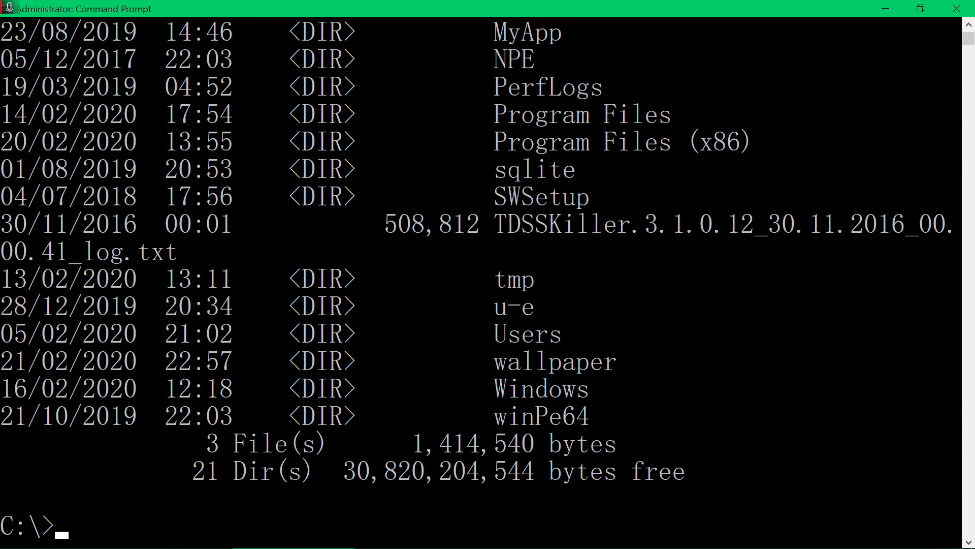
{"action": "scroll", "scroll_direction": "down", "scroll_amount": 3}
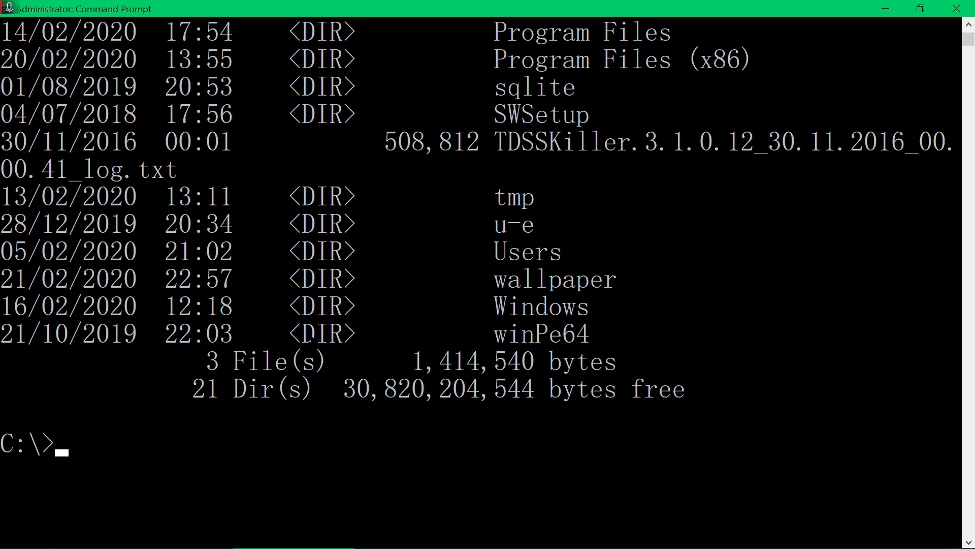
- Change directory to c:\windows\system32\oobe
{"action": "type", "text": "cd"}
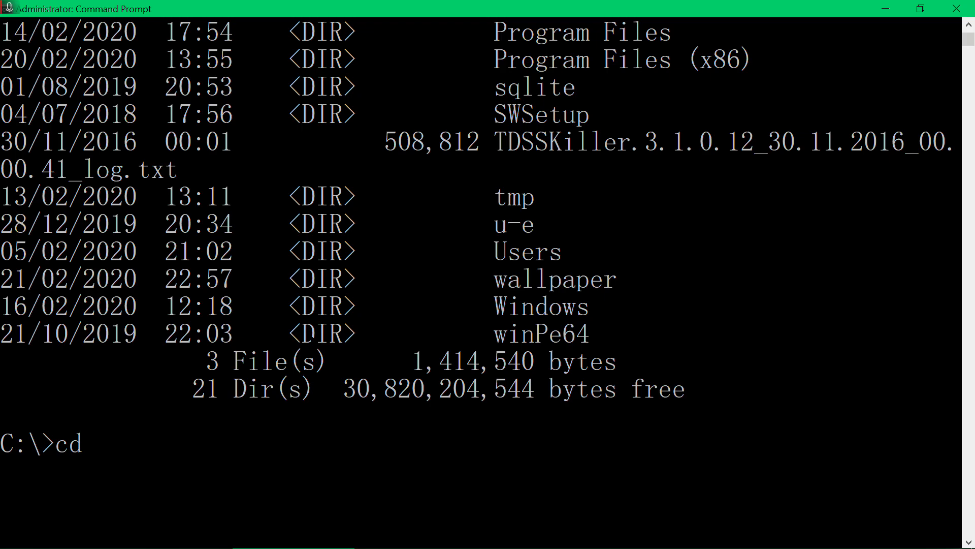
{"action": "type", "text": "c:"}
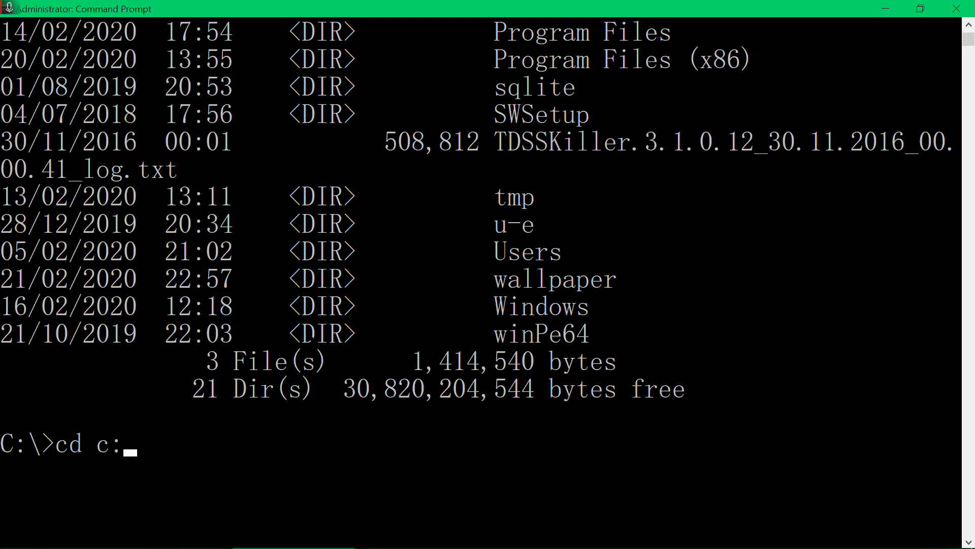
{"action": "type", "text": "\\"}
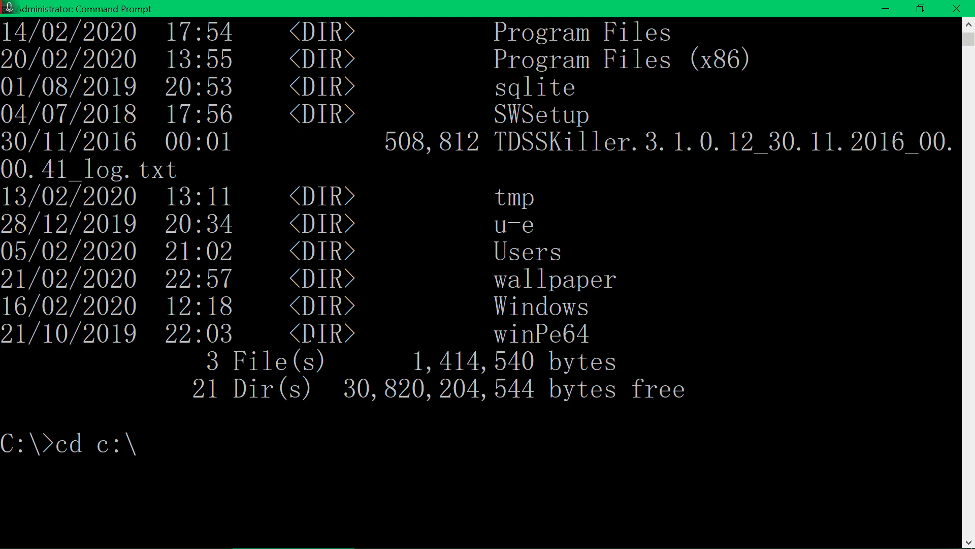
{"action": "type", "text": "window"}
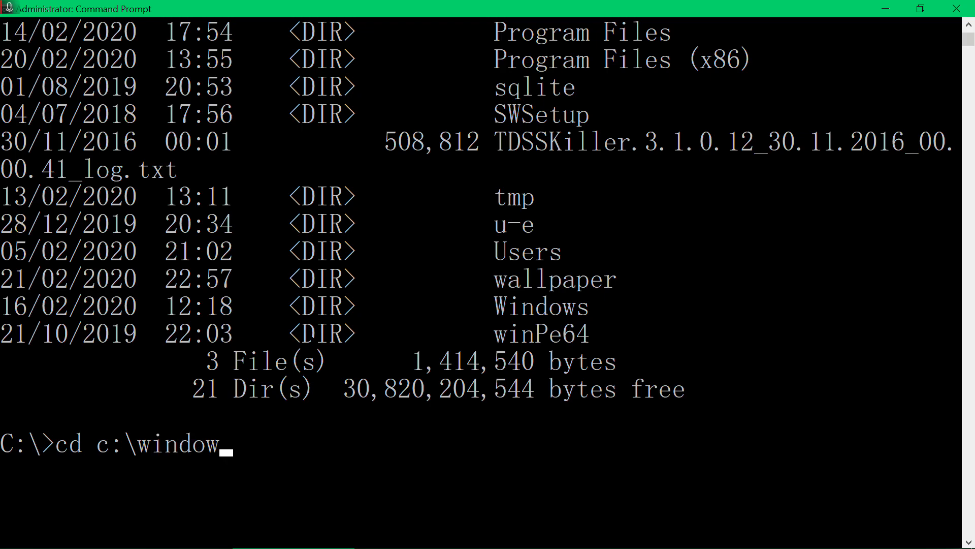
{"action": "type", "text": "s"}
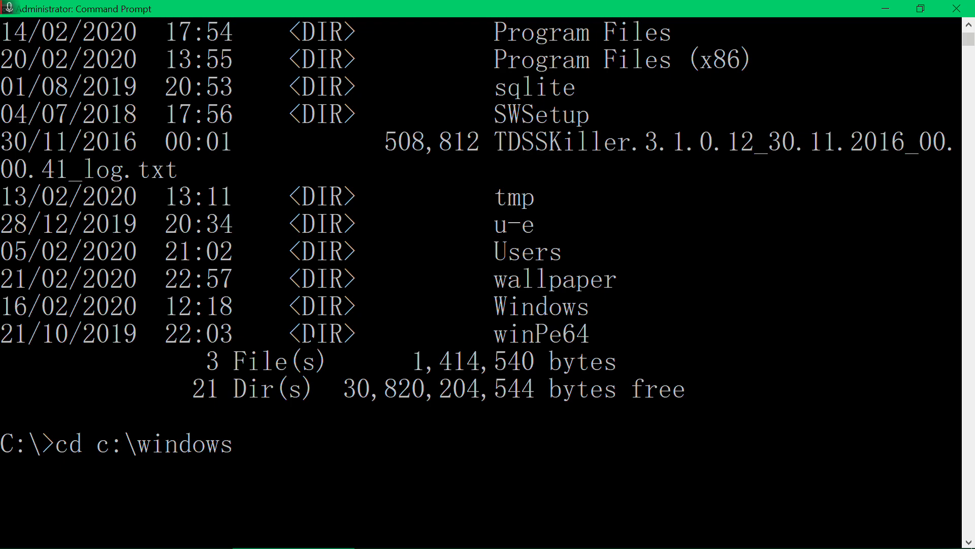
{"action": "type", "text": "\\syst"}
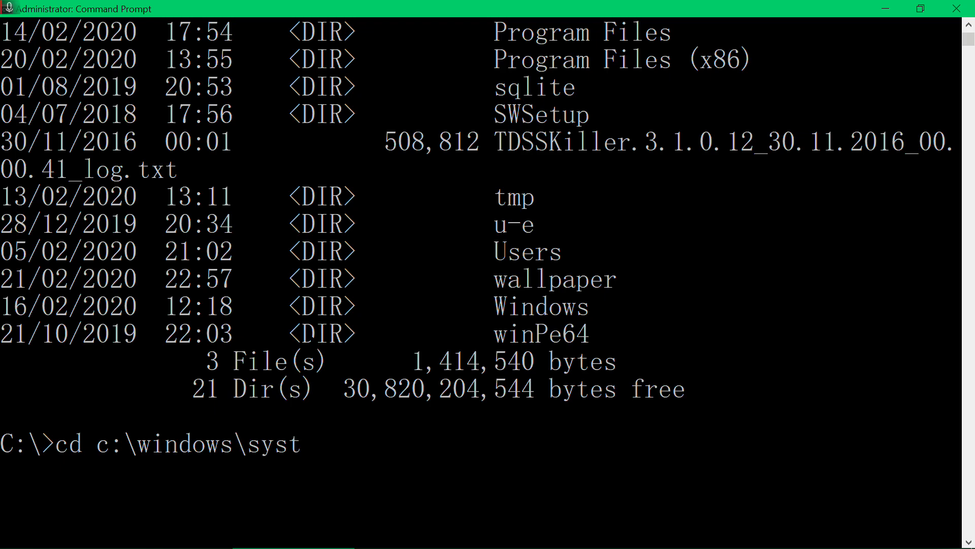
{"action": "type", "text": "em32"}
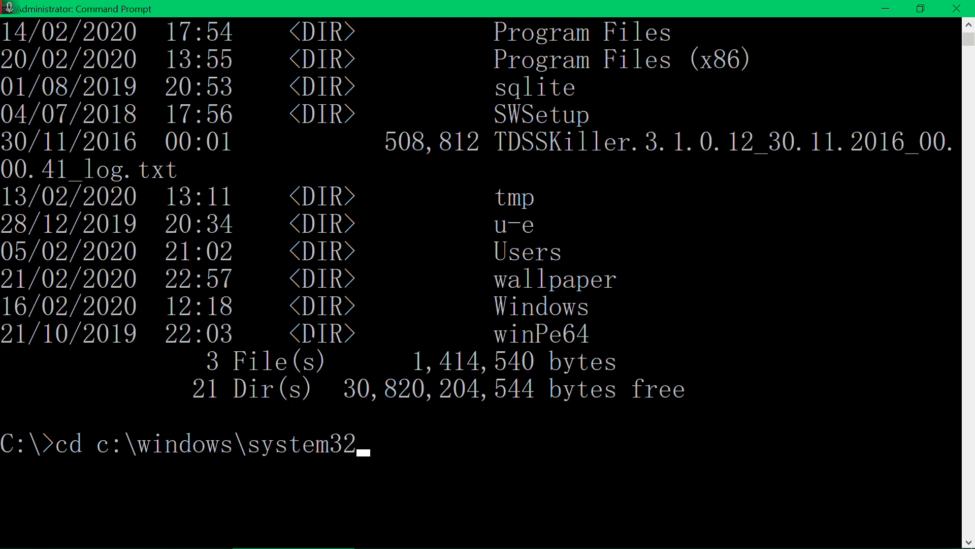
{"action": "type", "text": "\\"}
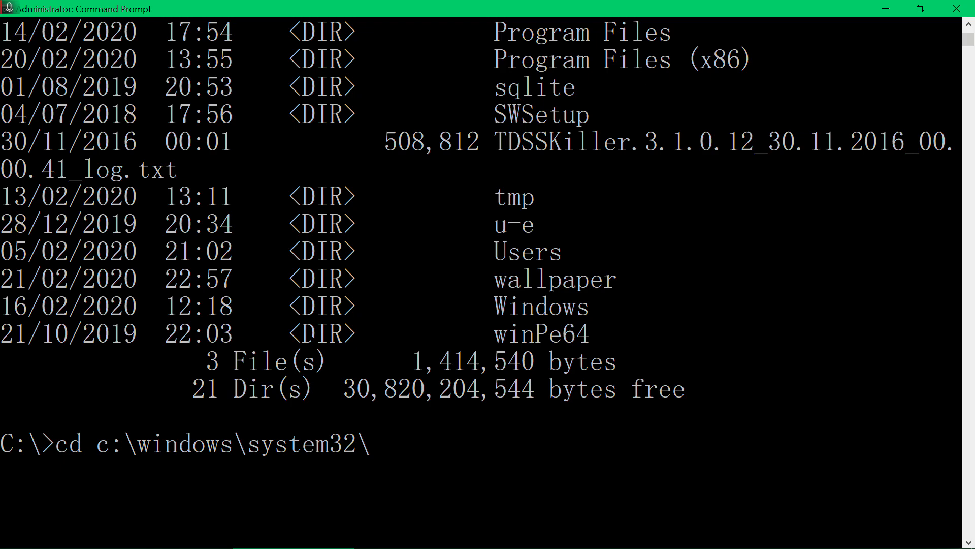
{"action": "type", "text": "oobe"}
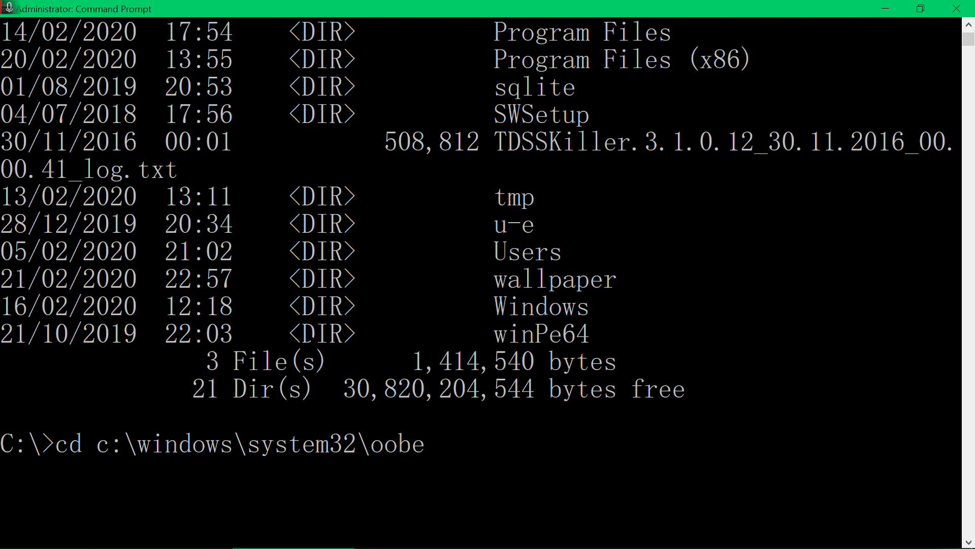
{"action": "key", "text": "enter"}
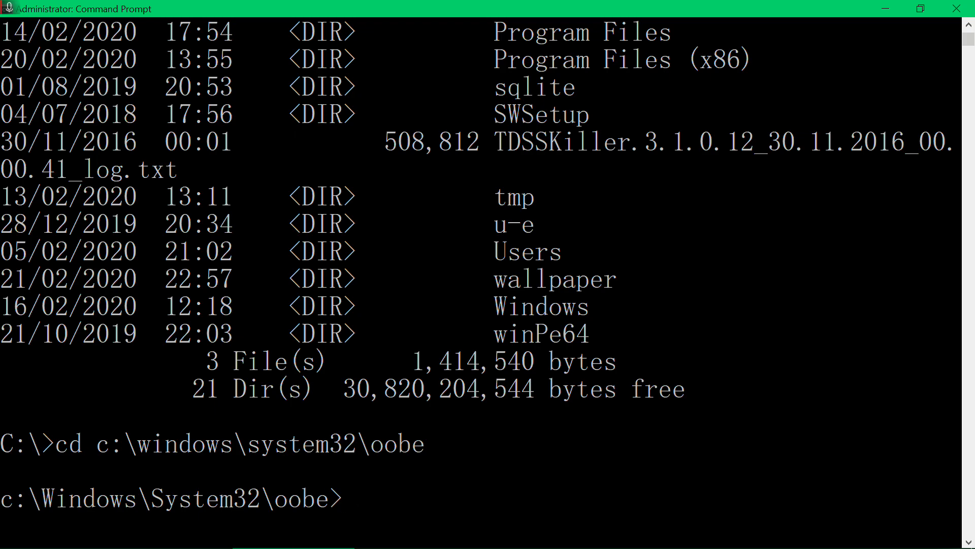
- Type the msoobe command at the oobe folder prompt without running it yet
{"action": "type", "text": "m"}
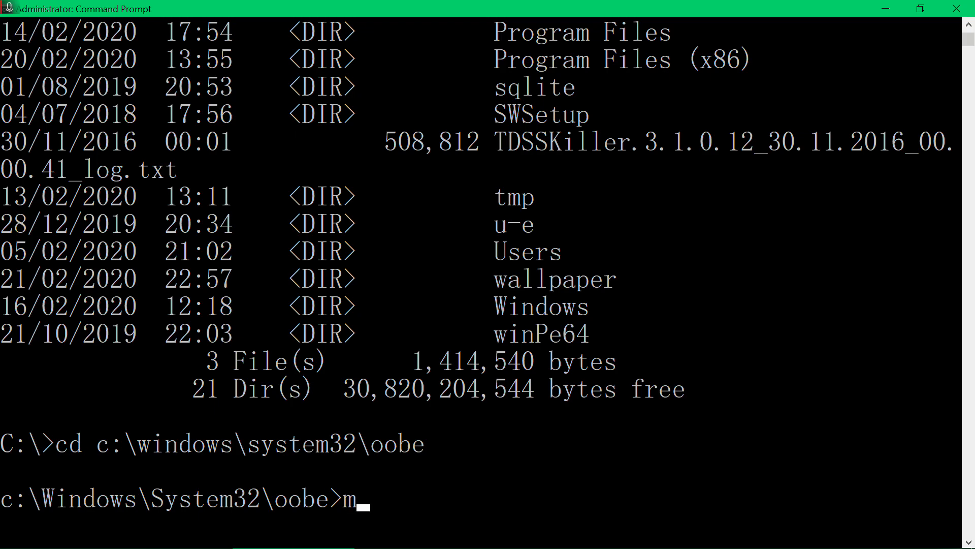
{"action": "type", "text": "soobe"}
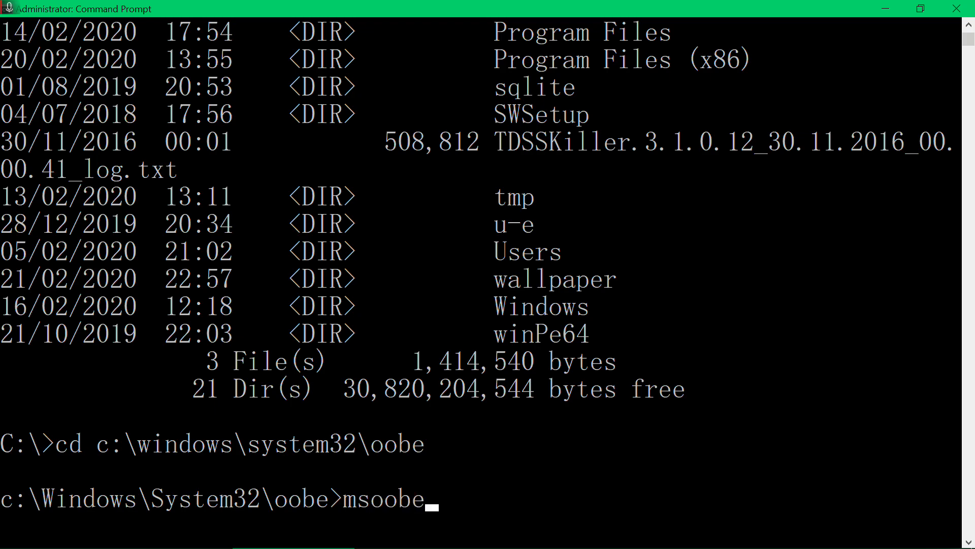